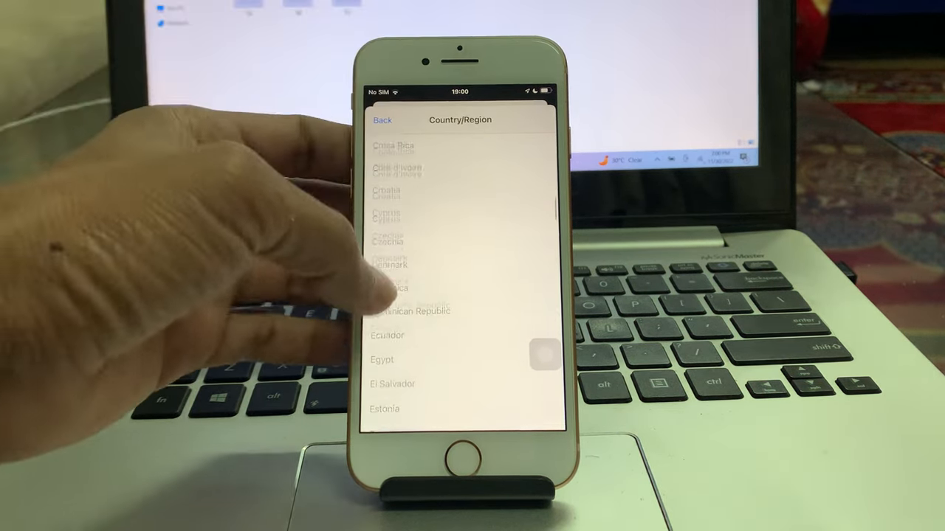
Scroll the Country/Region list to reach the new country for the Apple ID.
scroll(down, 3)
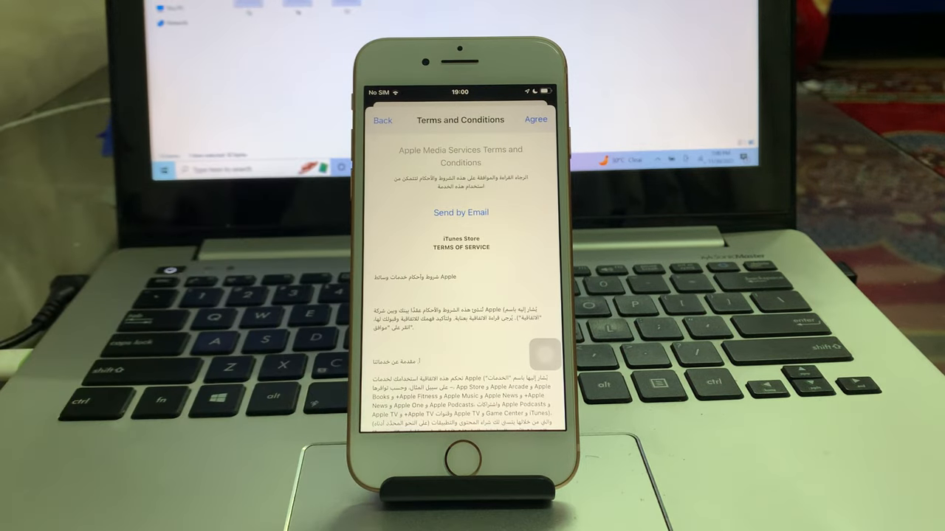
Agree to the Apple Media Services terms and set Payment Method to None, moving to the Street field.
click(536, 118)
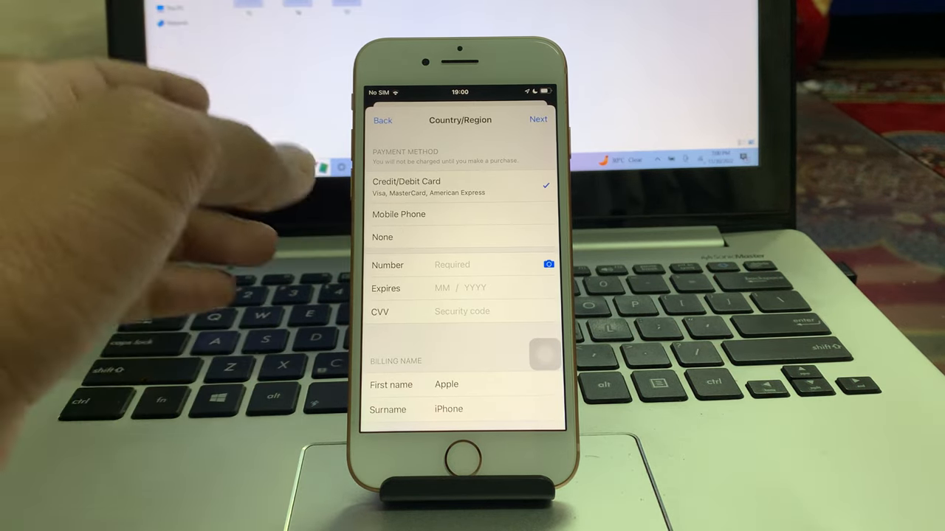
click(382, 236)
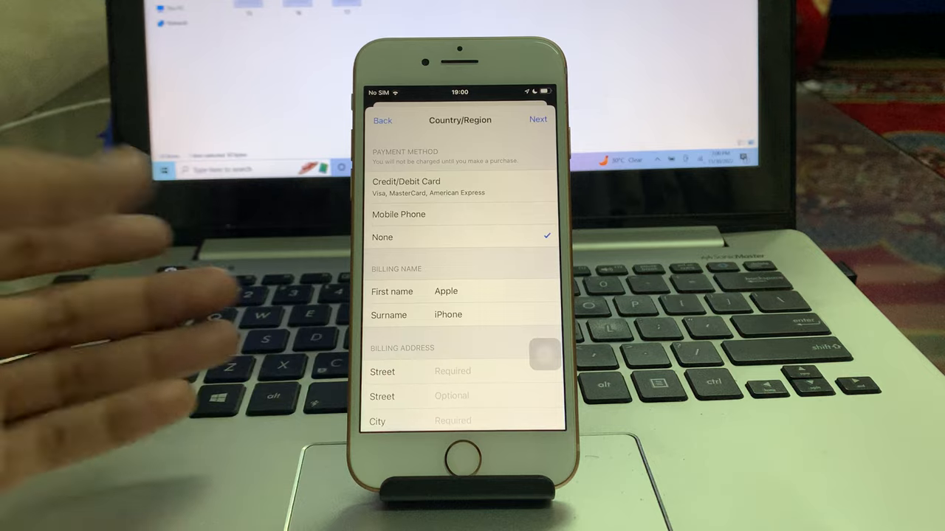
click(452, 372)
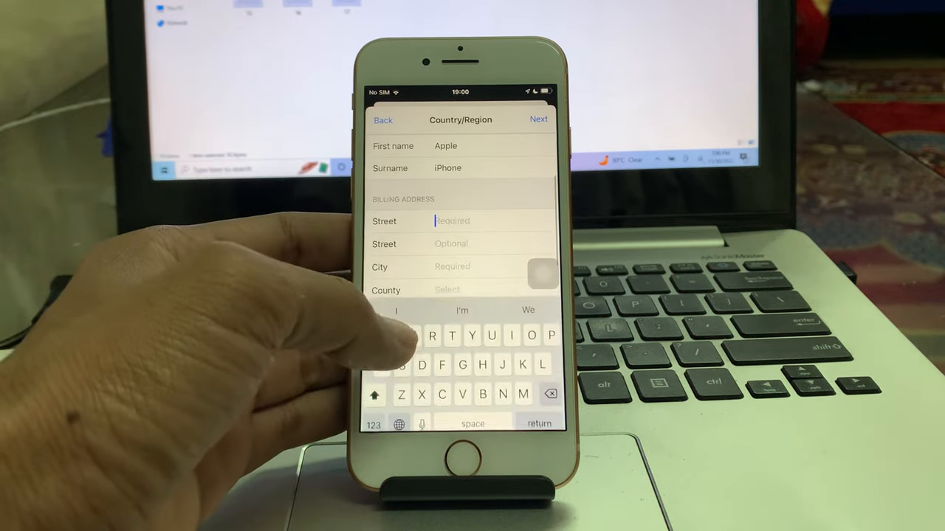
Enter billing Street 'Aggr' and phone number '55433' for the United Arab Emirates account.
text(Aggr)
click(464, 267)
text(Alain)
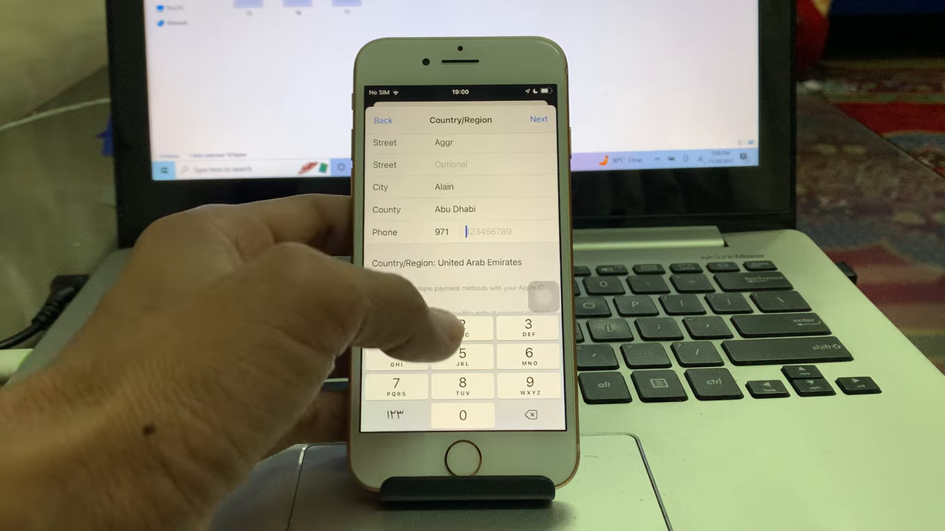
text(55433)
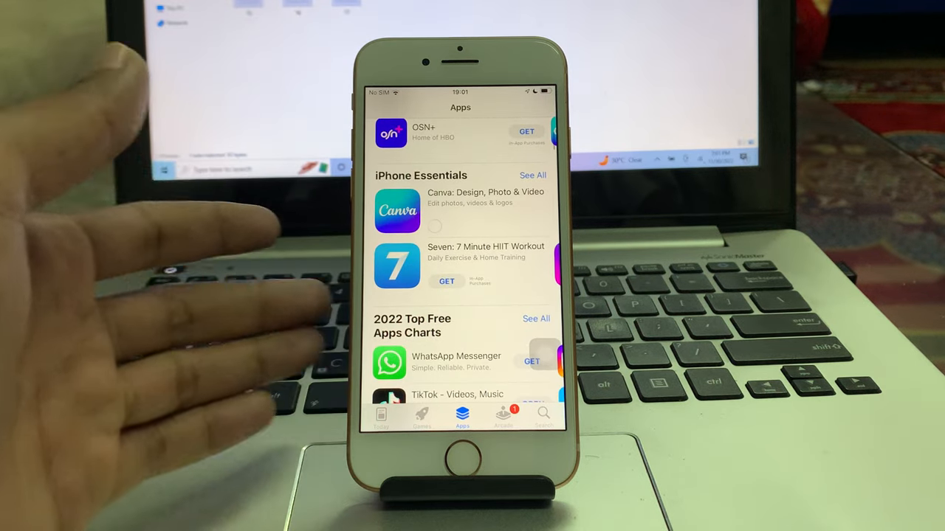
mouse_move(147, 332)
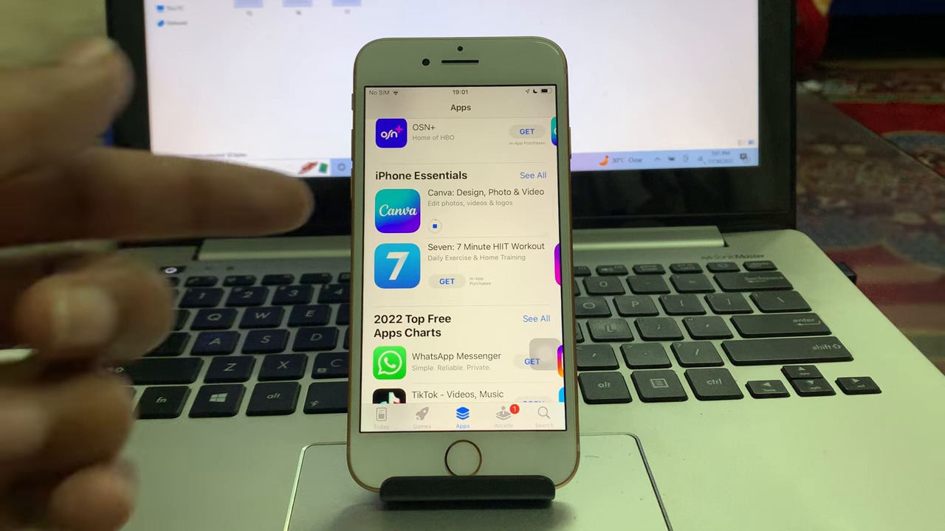
Open the Canva: Design, Photo & Video page in App Store to follow its download.
click(485, 199)
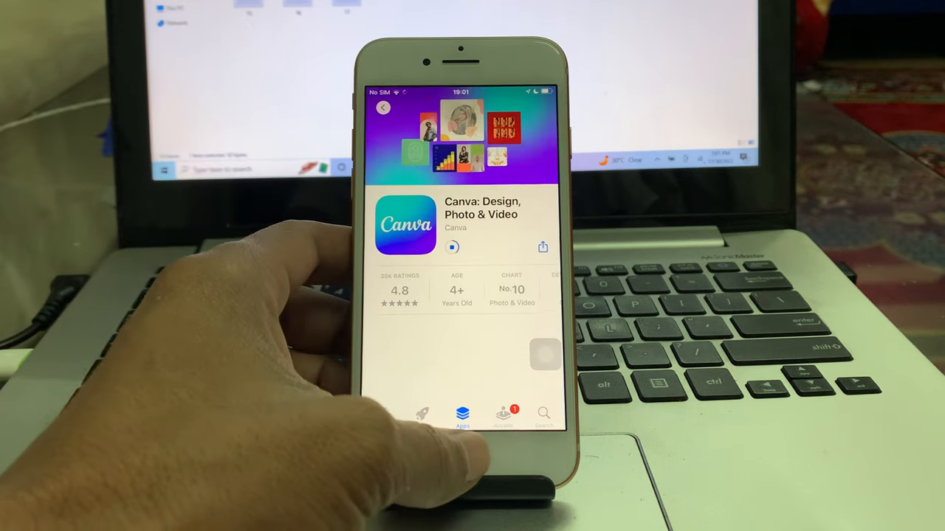